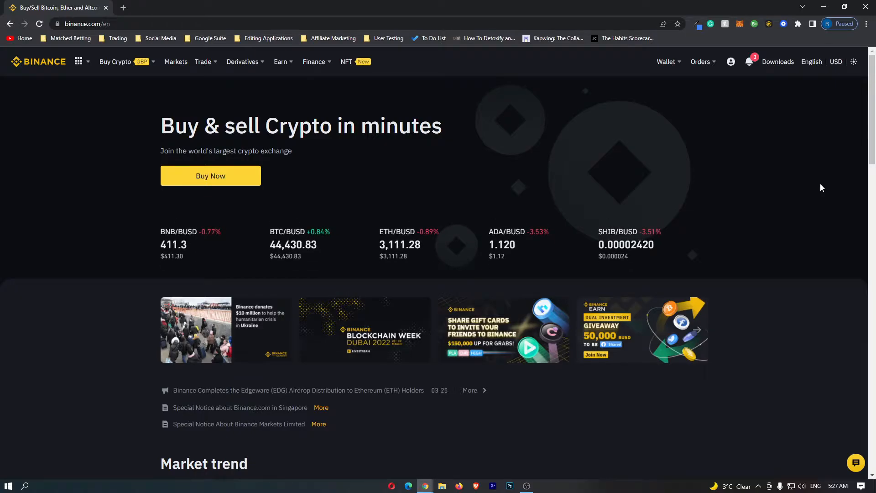
Reach the Convert & OTC Portal from the Trade menu in the top navigation.
left_click(202, 61)
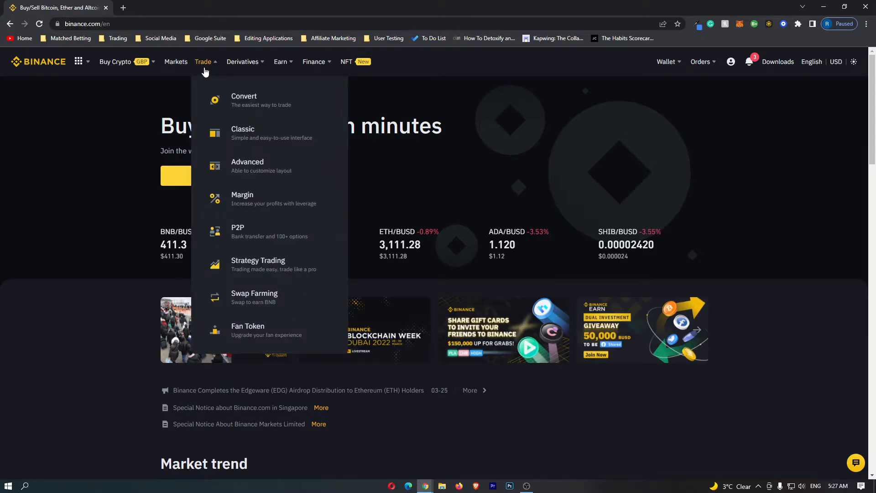
mouse_move(265, 100)
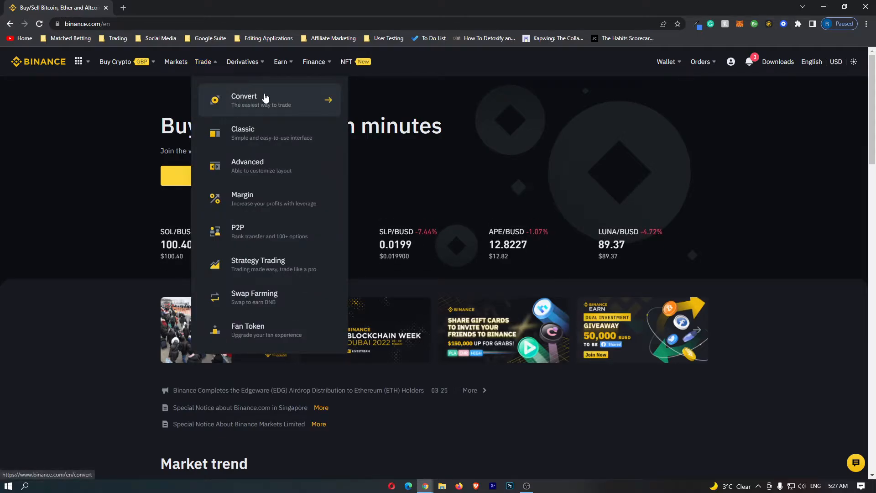
left_click(244, 99)
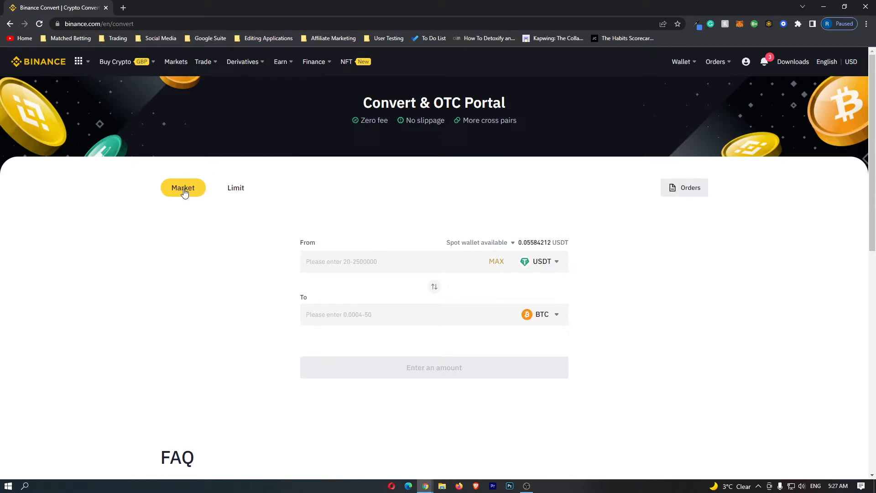
mouse_move(190, 197)
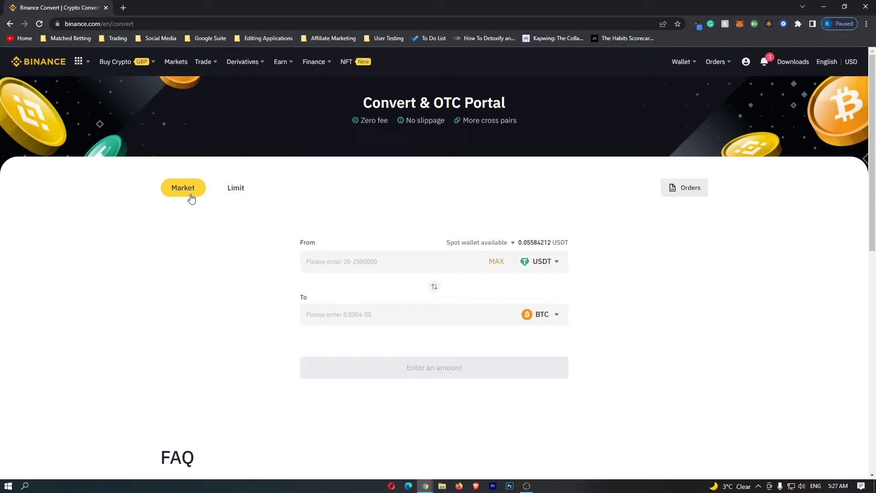
mouse_move(646, 310)
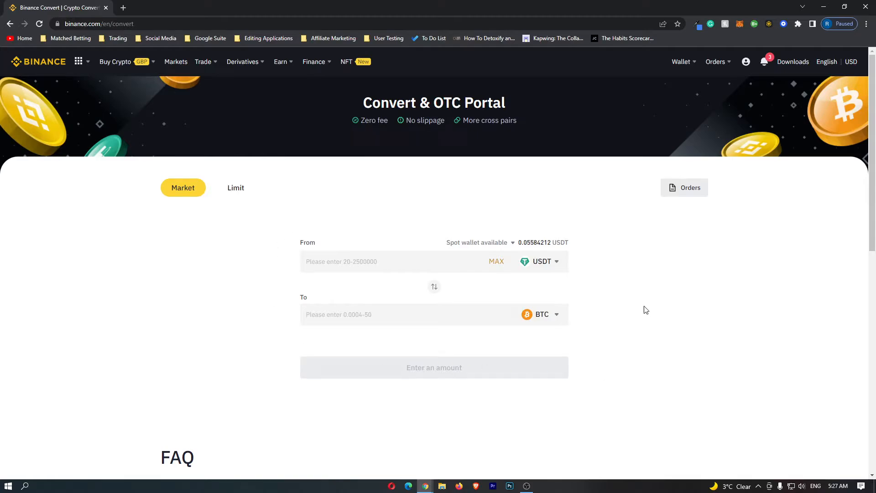
mouse_move(625, 291)
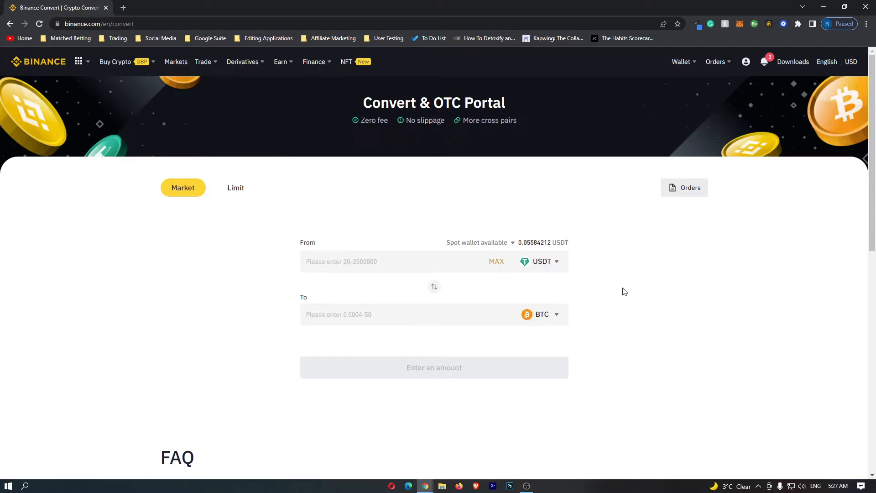
mouse_move(553, 265)
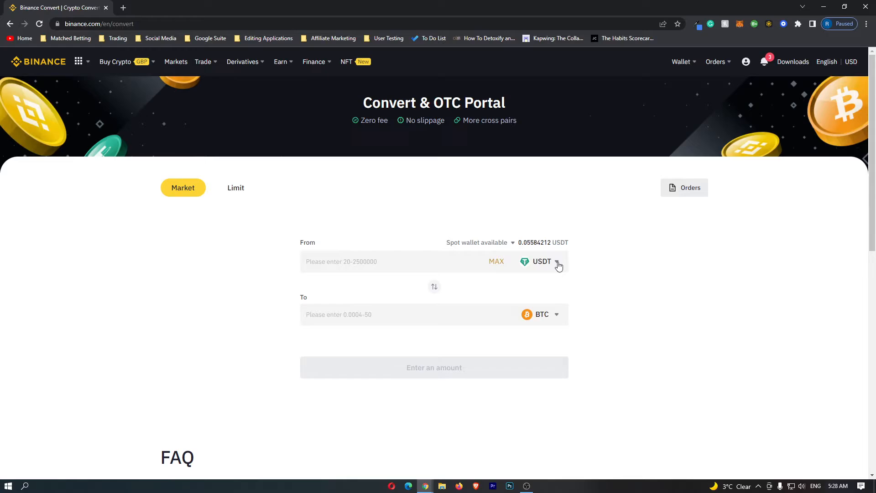
left_click(542, 262)
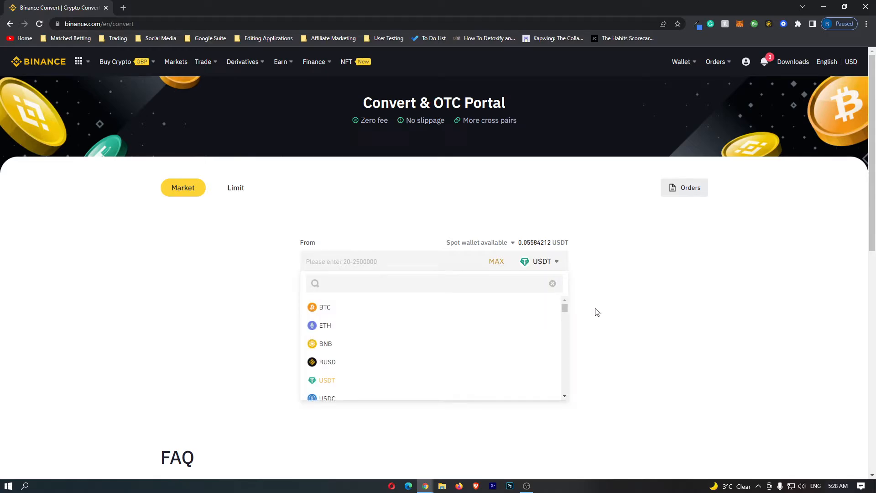
type("usdty")
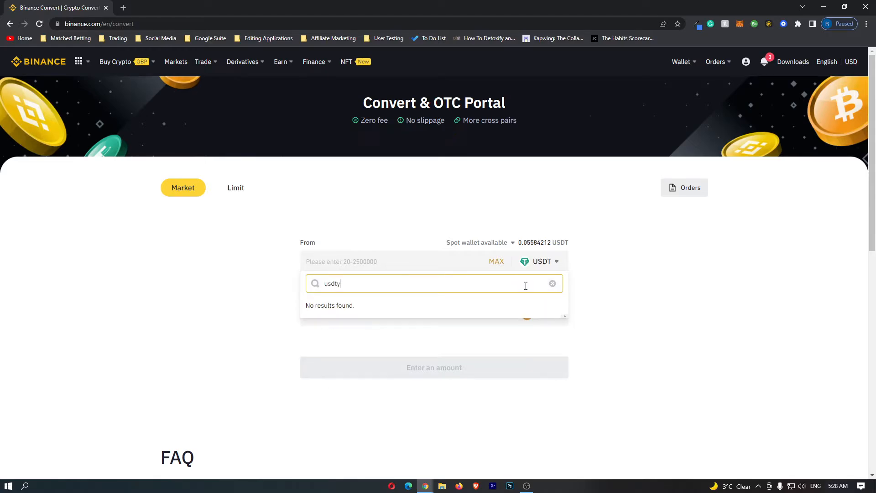
key("Backspace")
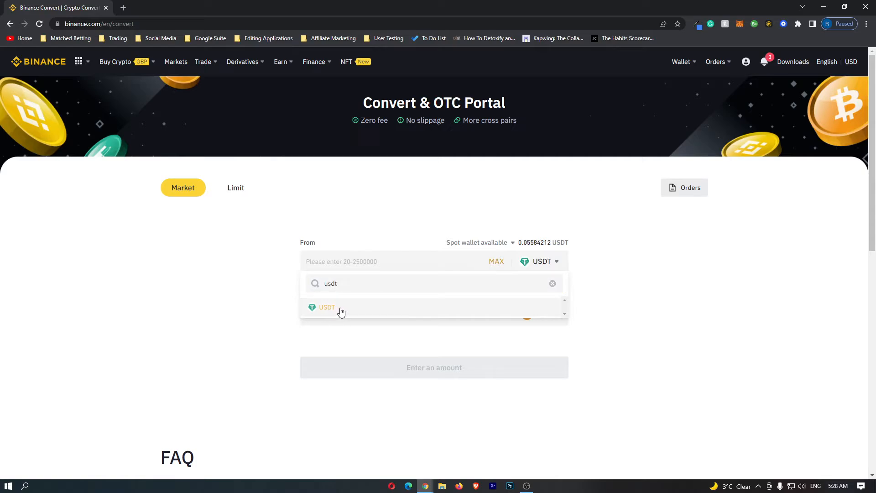
left_click(327, 306)
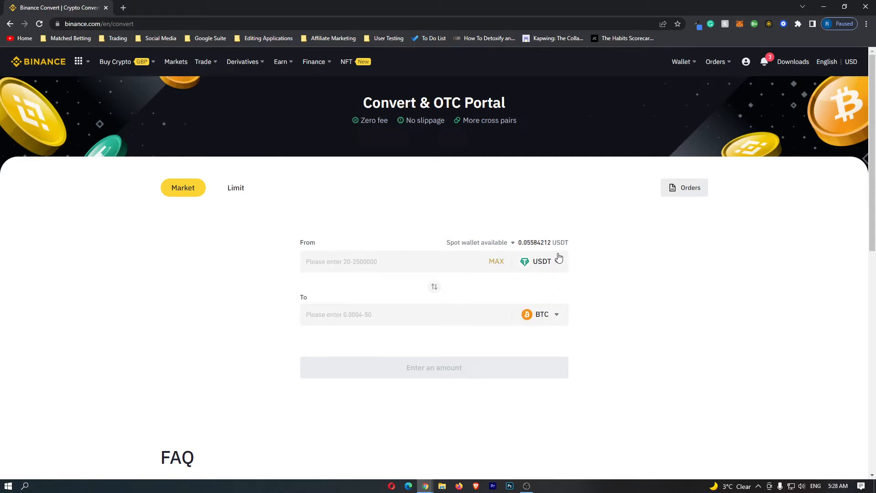
mouse_move(556, 322)
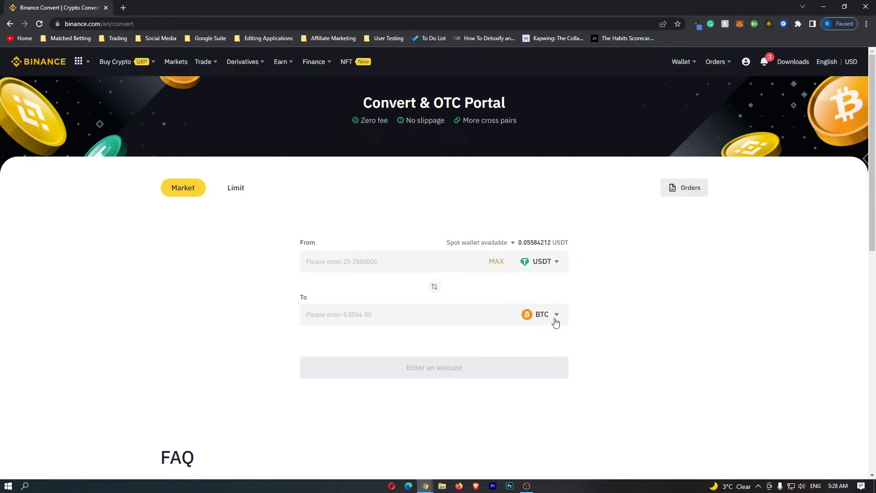
Search 'ada' in the receive-currency list and choose ADA instead of BTC.
left_click(542, 314)
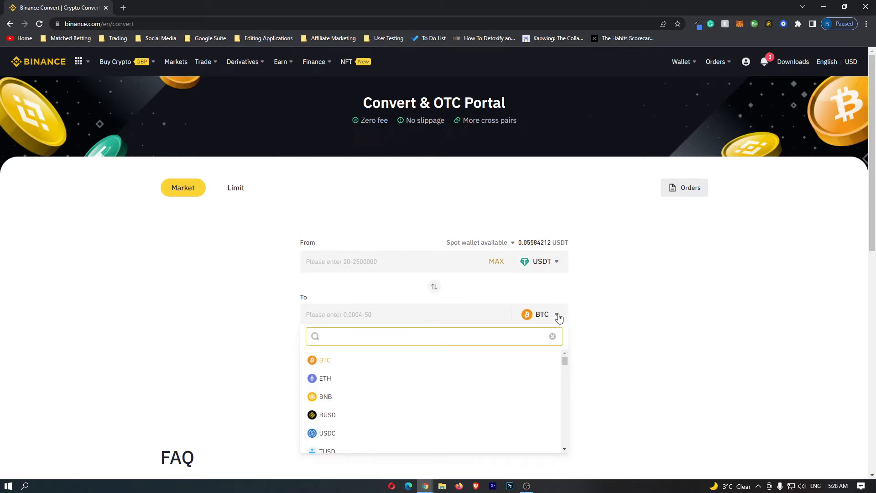
type("ada")
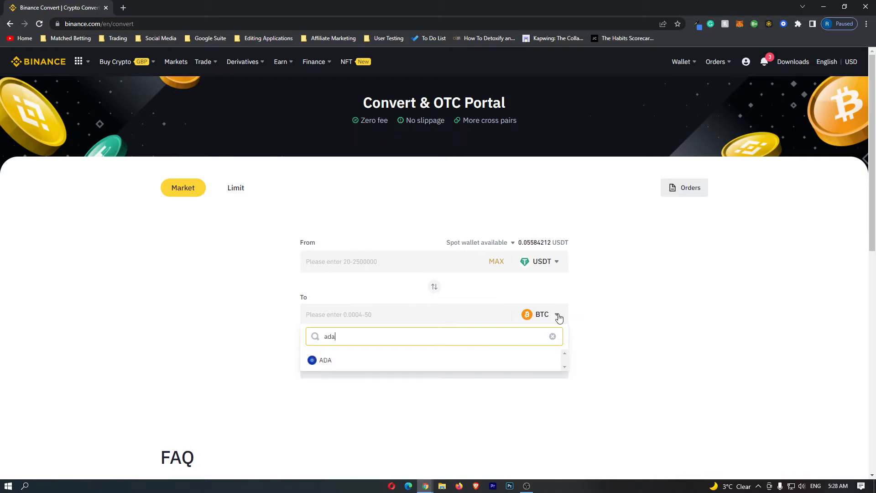
mouse_move(340, 363)
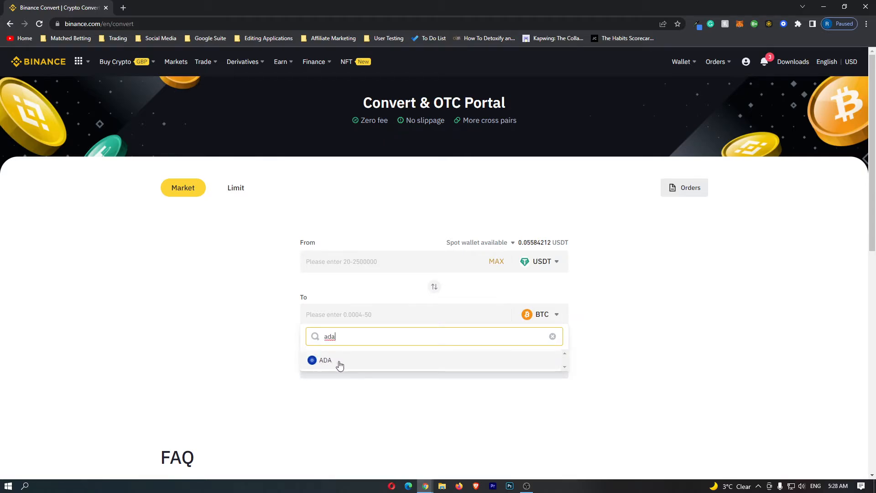
left_click(325, 360)
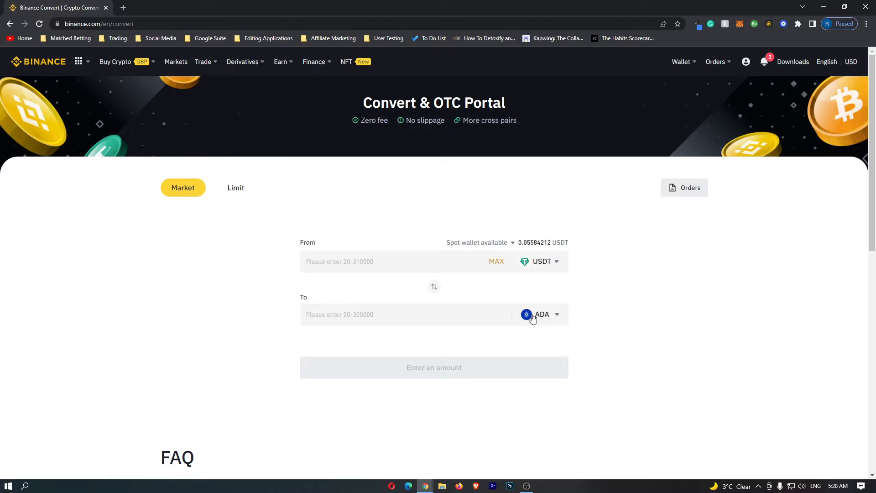
mouse_move(554, 308)
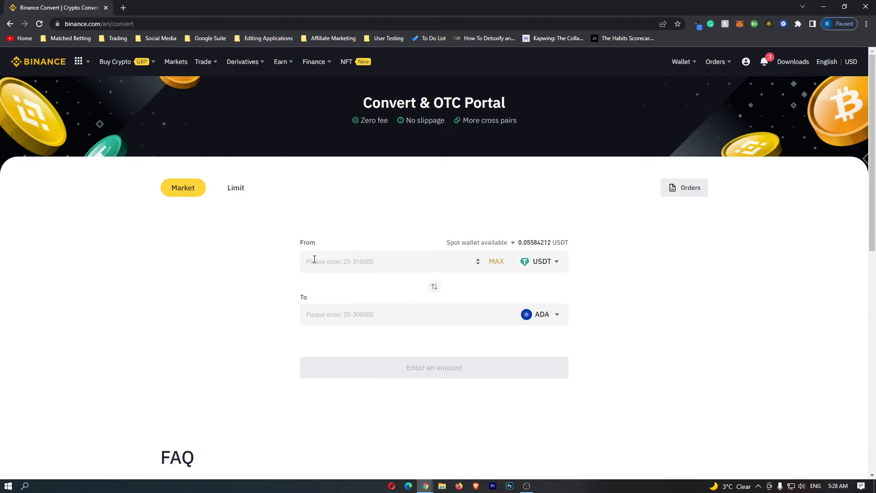
Enter 100 as the USDT amount to convert.
left_click(392, 261)
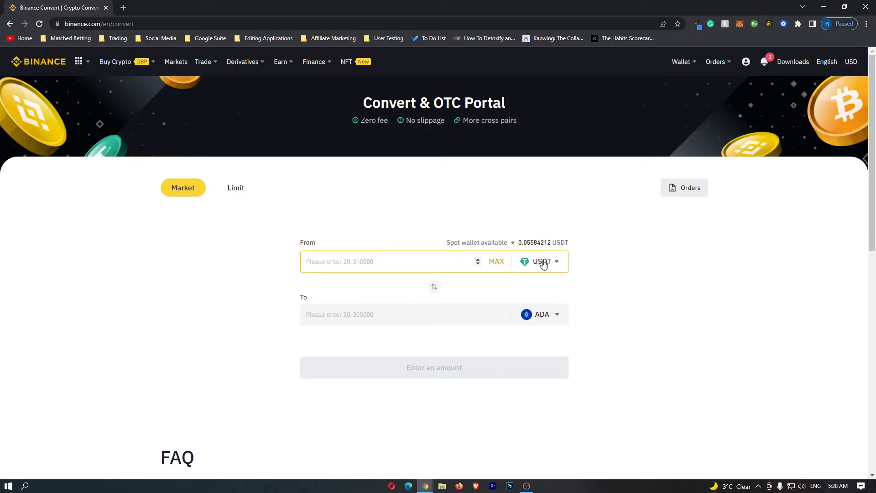
type("100")
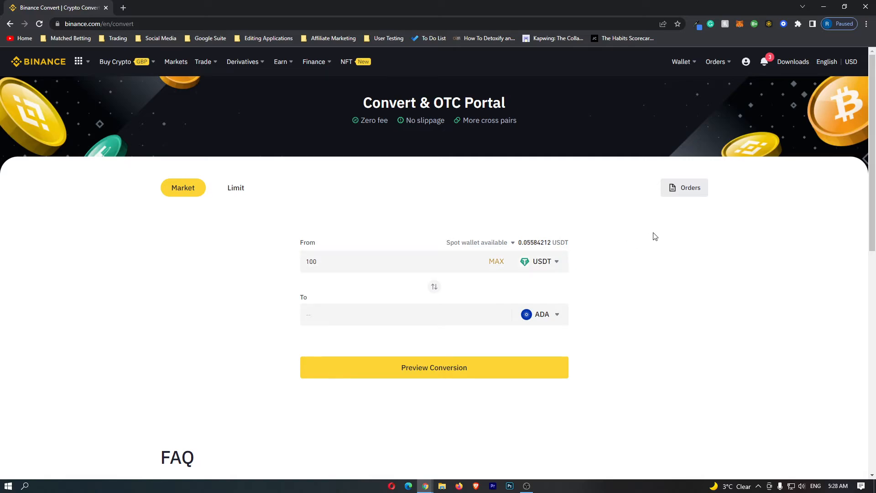
left_click(311, 261)
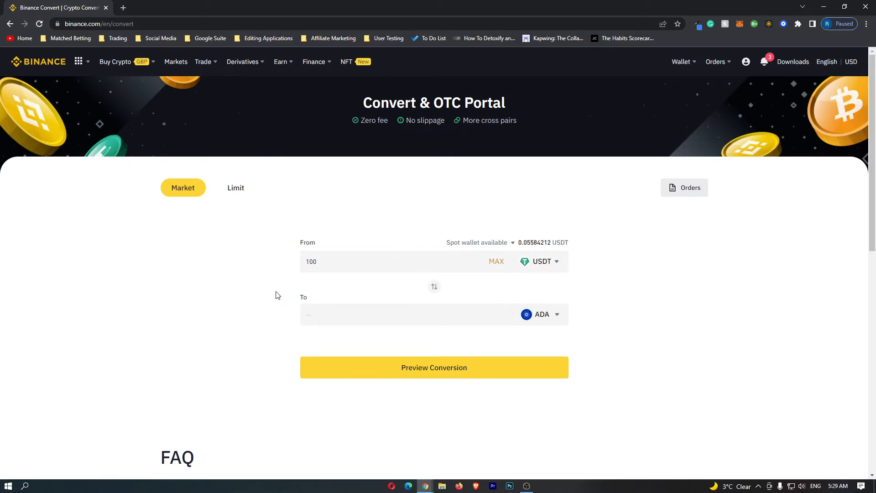
mouse_move(435, 367)
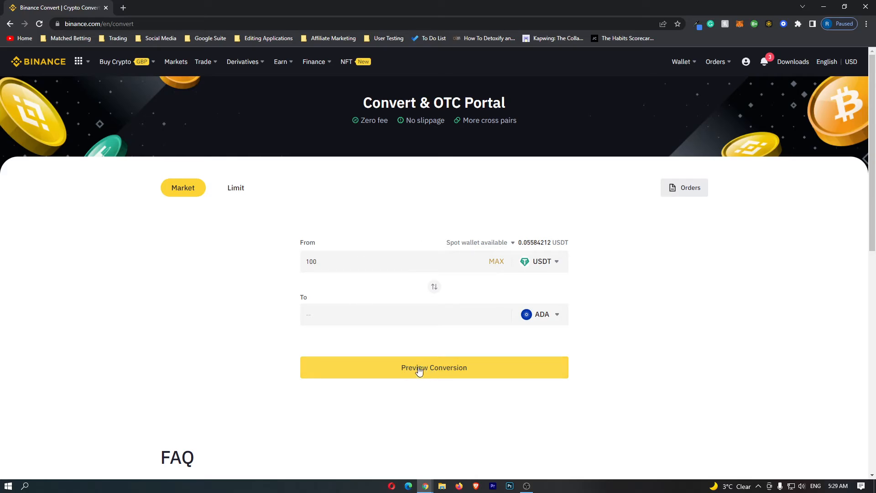
Preview the conversion, quoting about 89.31 ADA for 100 USDT, and select the received amount.
left_click(435, 367)
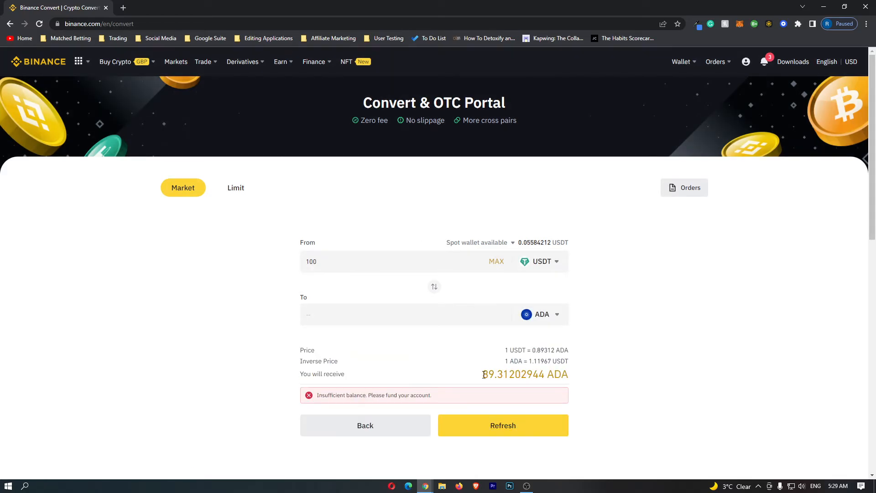
double_click(524, 374)
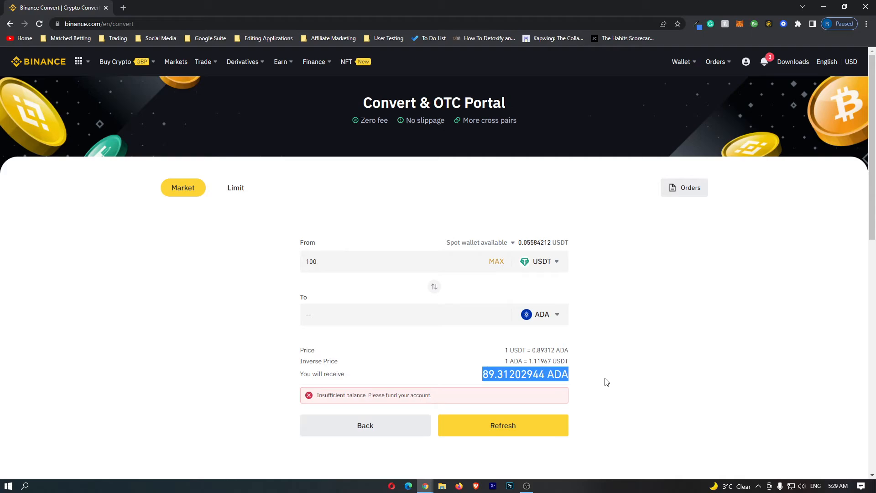
mouse_move(454, 250)
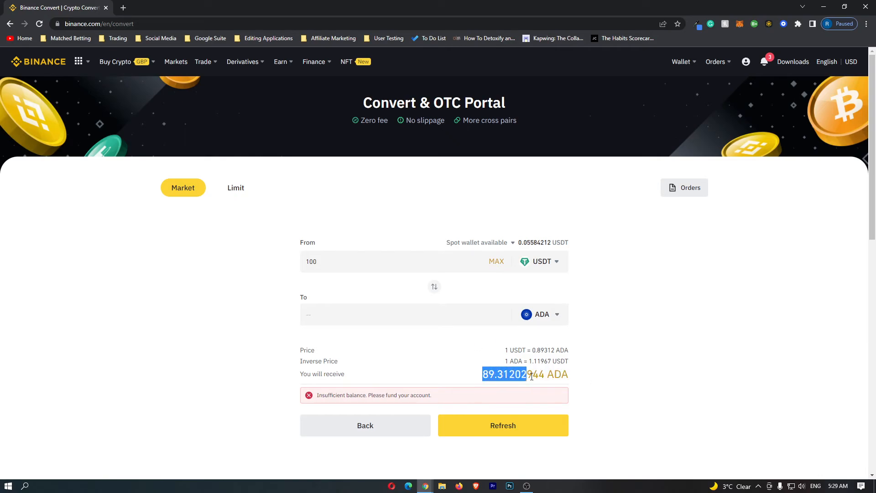
mouse_move(597, 354)
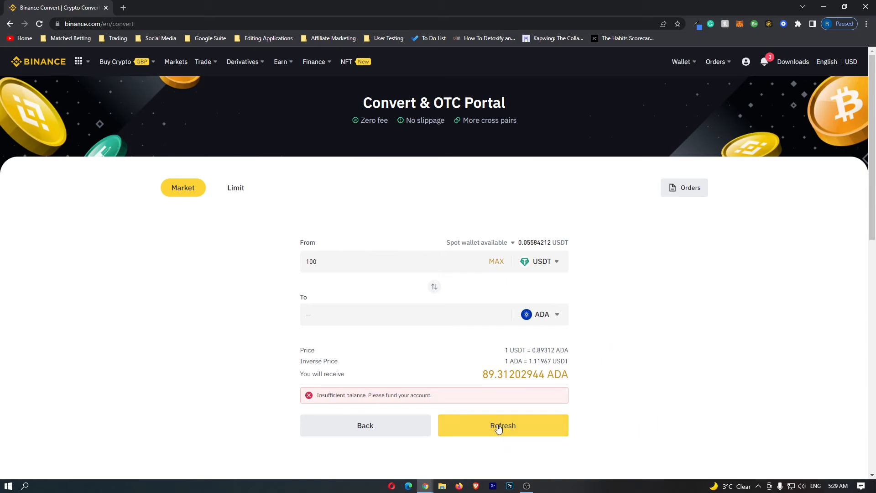
mouse_move(510, 433)
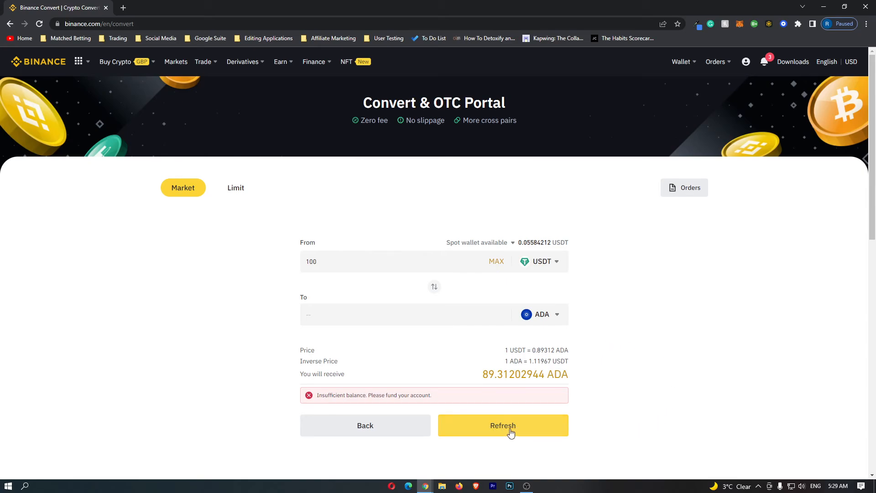